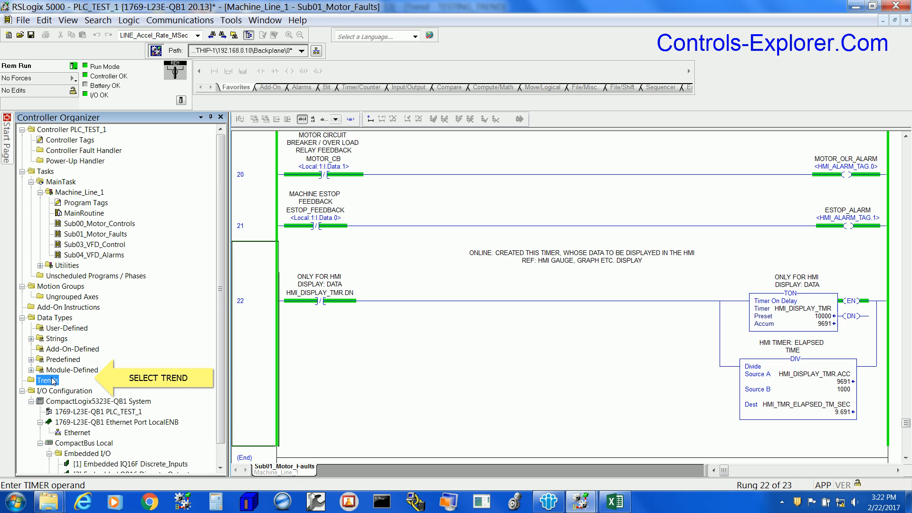
Open the Trends folder's context menu to start a new trend
right_click(41, 380)
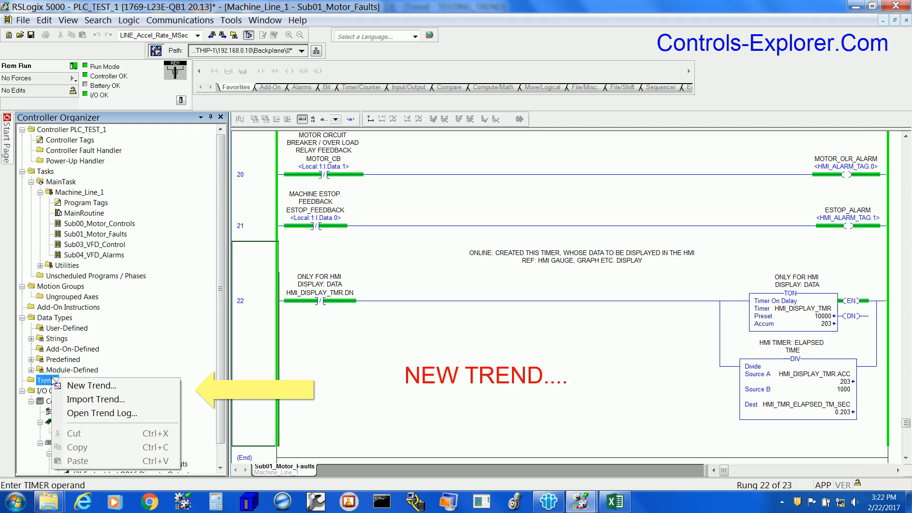
mouse_move(91, 385)
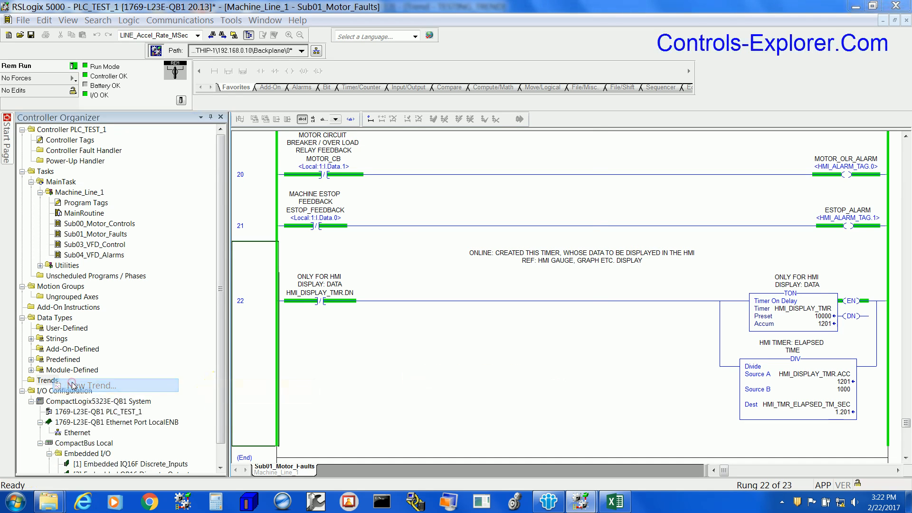
Place the cursor in the New Trend dialog's Name field
left_click(90, 385)
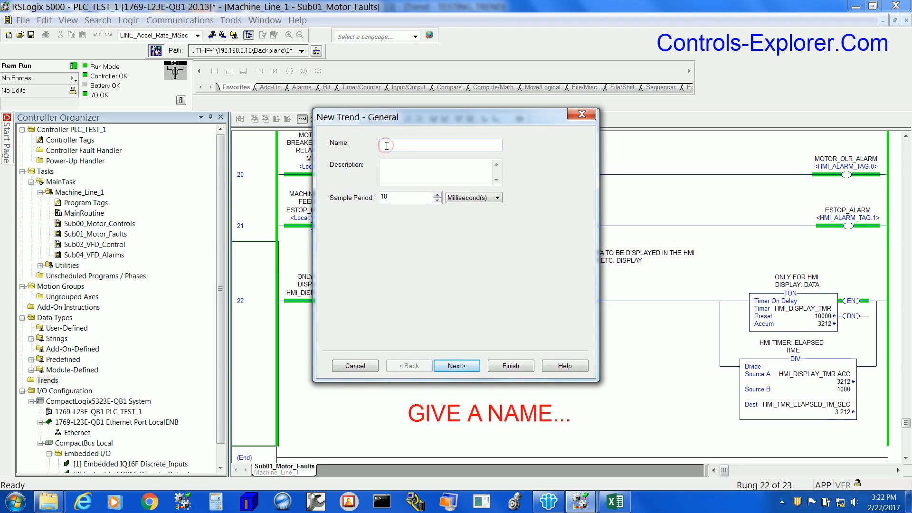
Enter TEST_TREND01 as the trend name
type("TEST_")
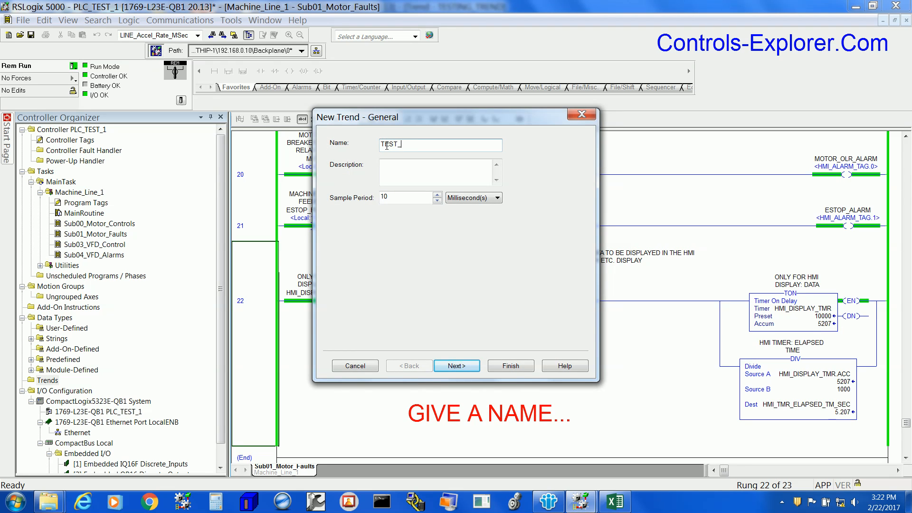
type("TREND")
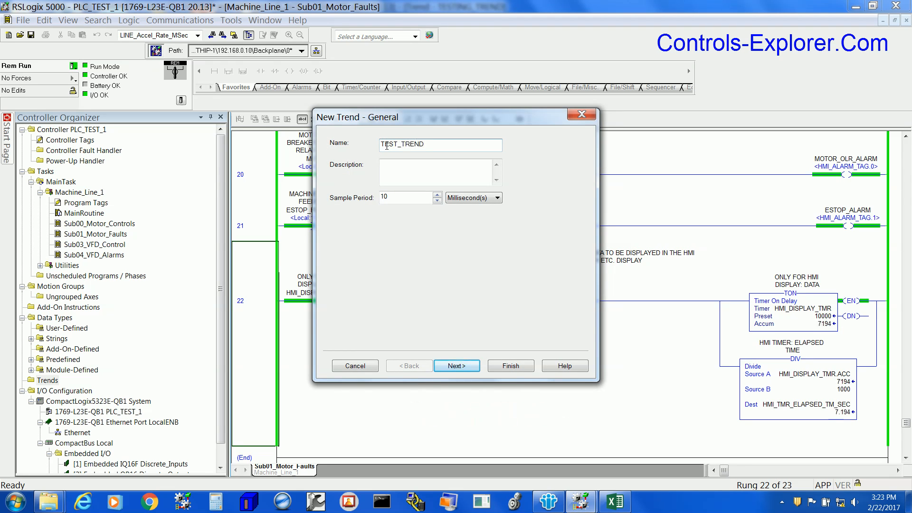
type("01")
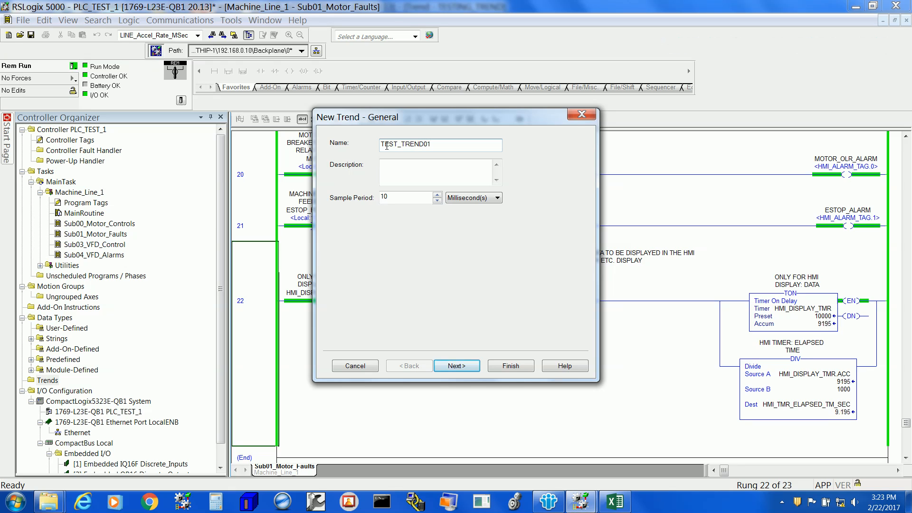
Add HMI_TMR_ELAPSED_TM_SEC as the trended tag and finish the wizard
left_click(456, 365)
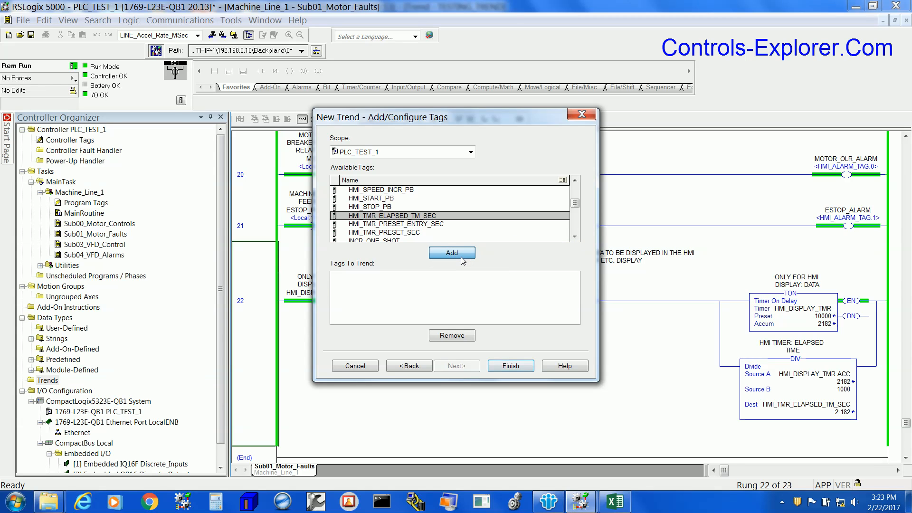
left_click(452, 252)
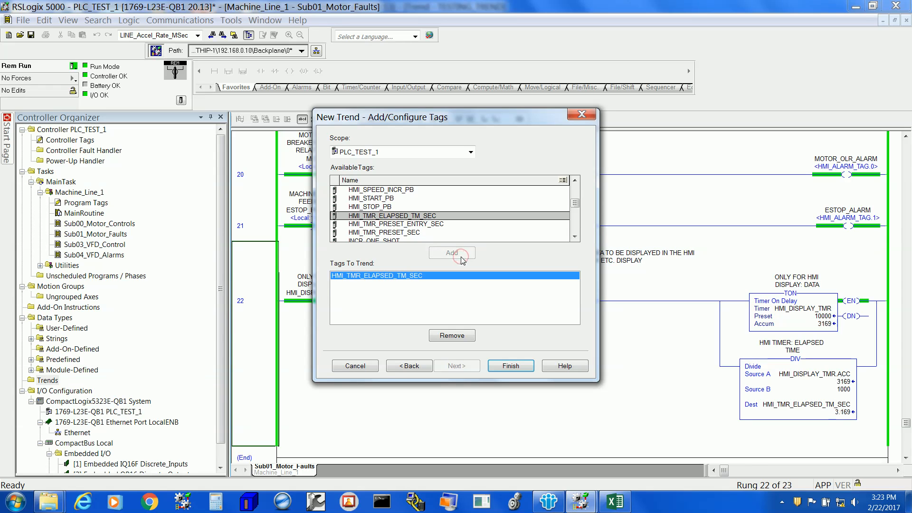
mouse_move(462, 262)
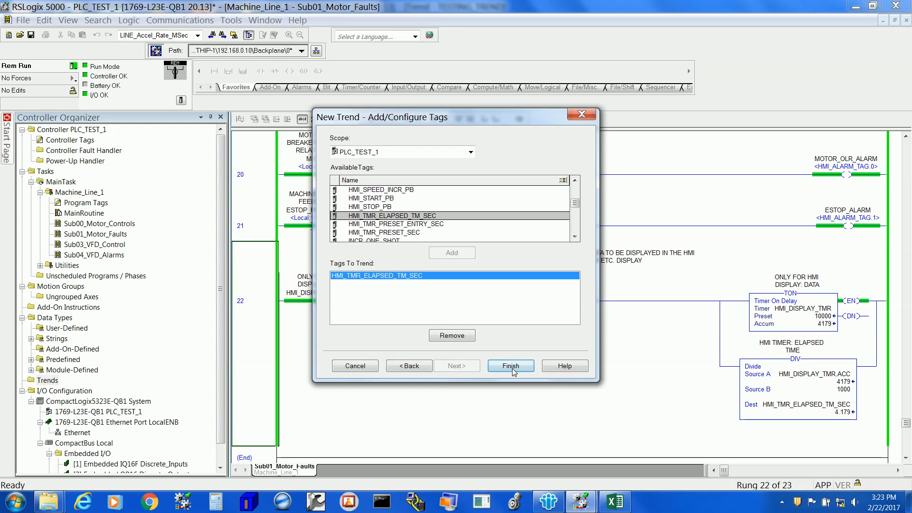
left_click(510, 365)
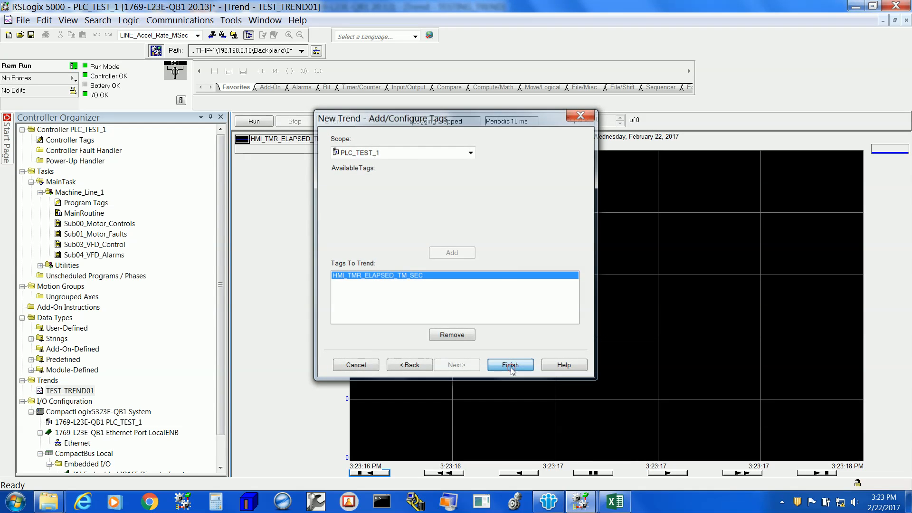
Select the TEST_TREND01 trend chart
left_click(509, 365)
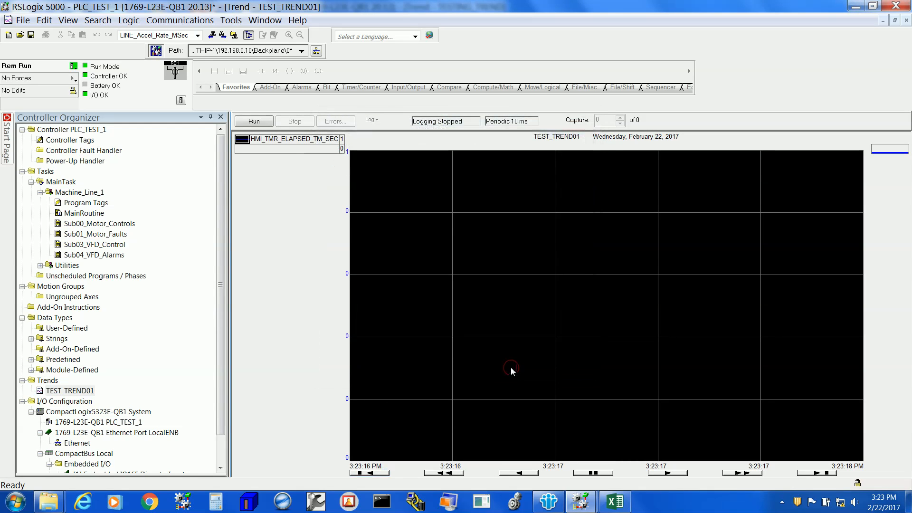
mouse_move(474, 259)
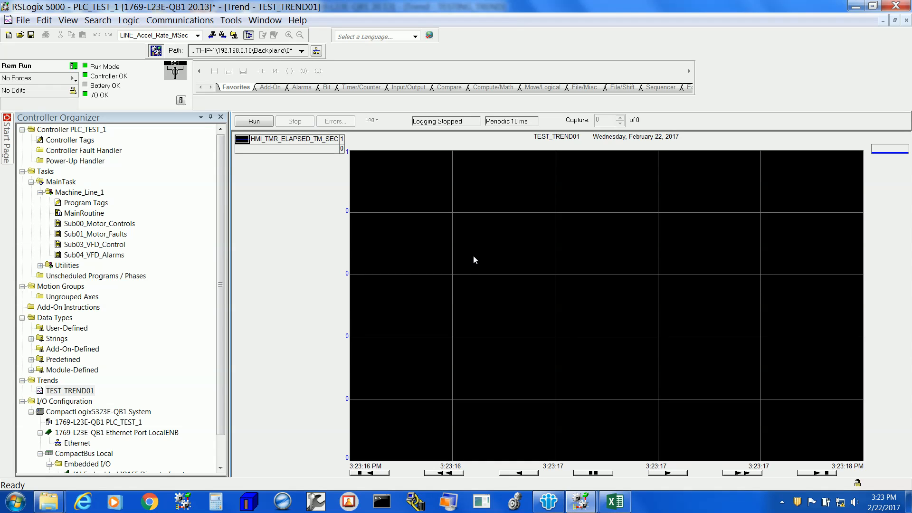
mouse_move(303, 188)
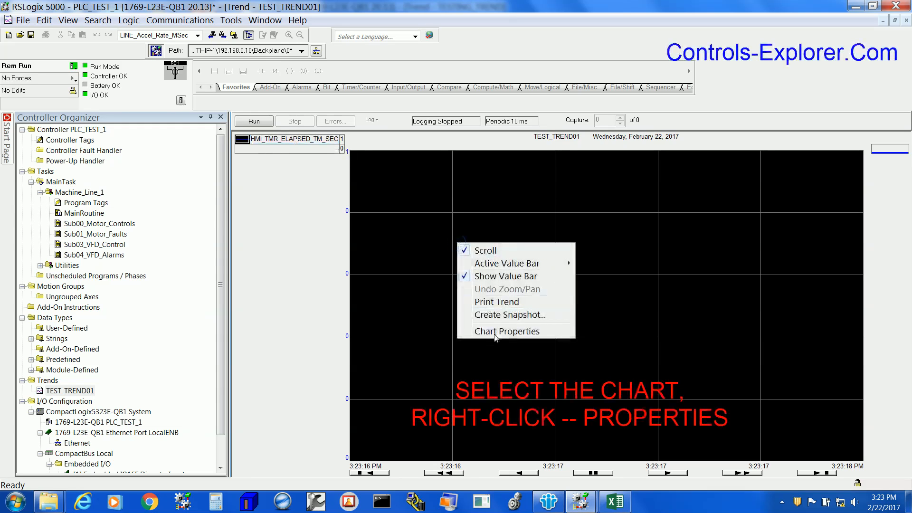
Open Chart Properties at the Pens tab to recolour the HMI_TMR_ELAPSED_TM_SEC pen
left_click(507, 331)
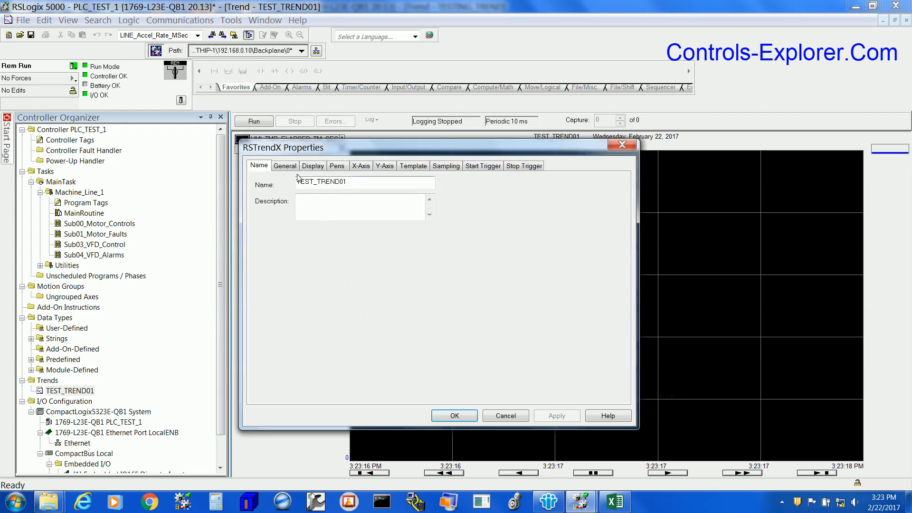
left_click(313, 166)
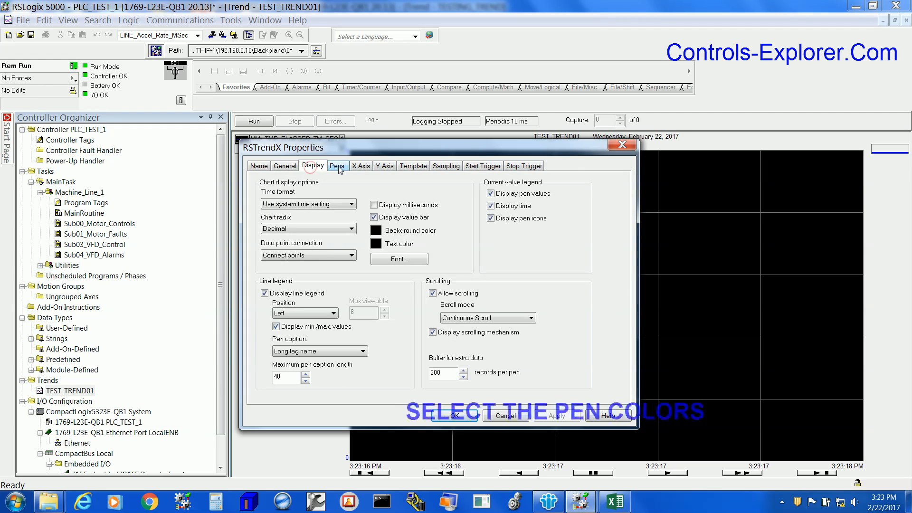
left_click(337, 166)
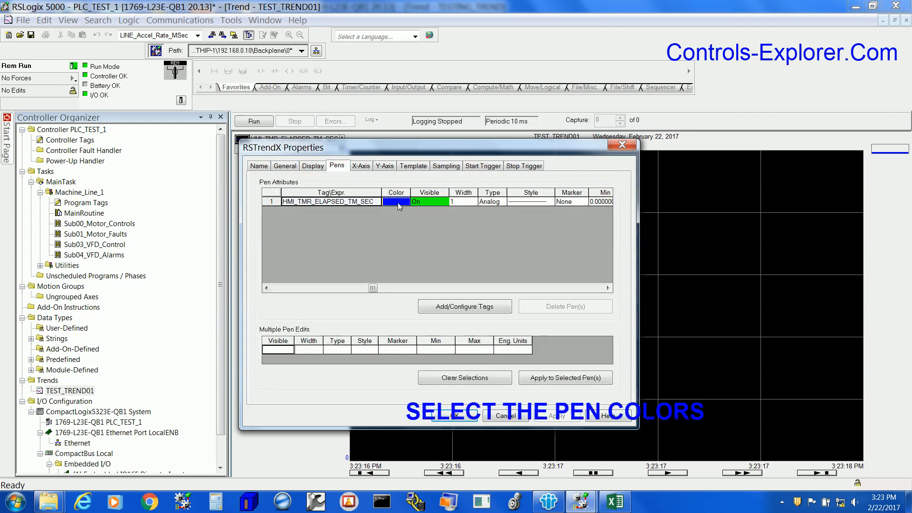
left_click(360, 166)
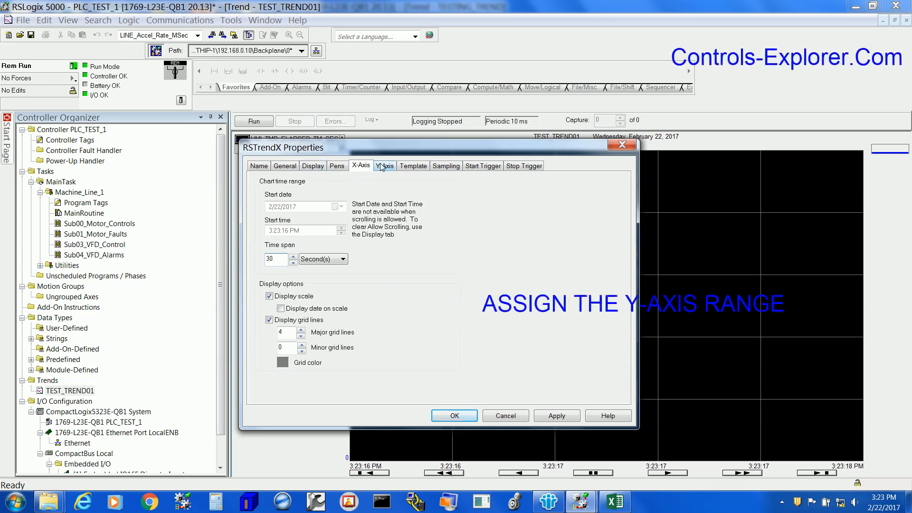
Set a custom Y-axis range with maximum 30, apply, and close Chart Properties
left_click(384, 166)
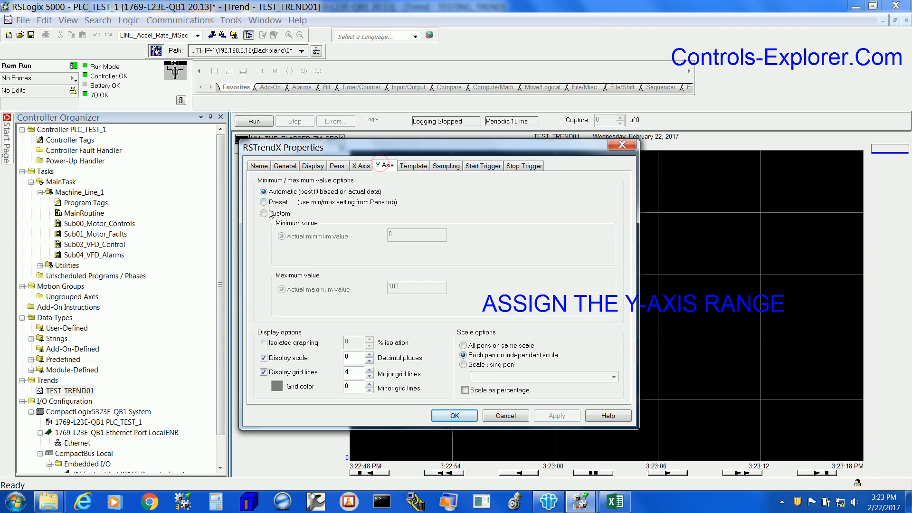
left_click(264, 213)
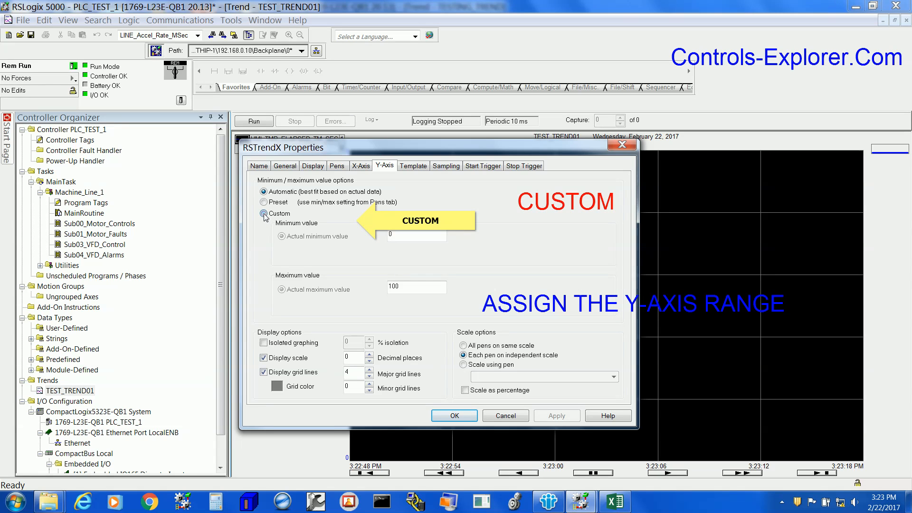
left_click(264, 213)
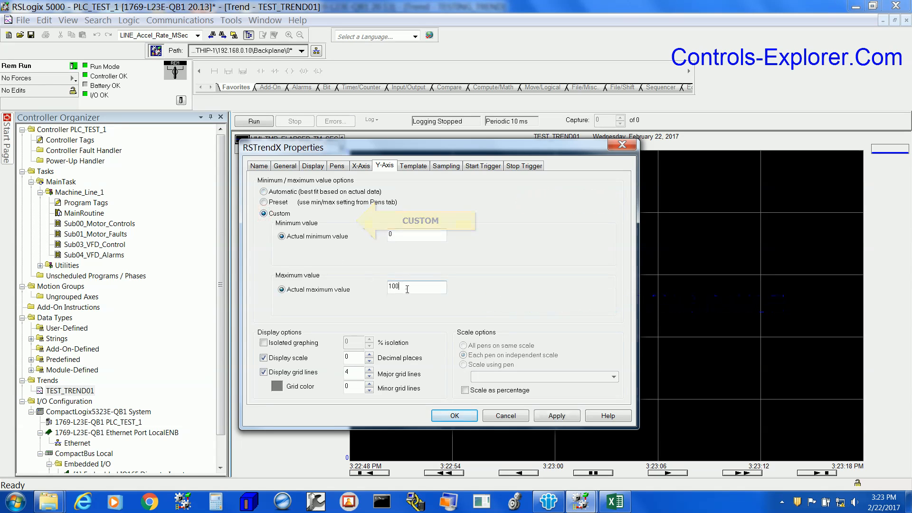
triple_click(416, 288)
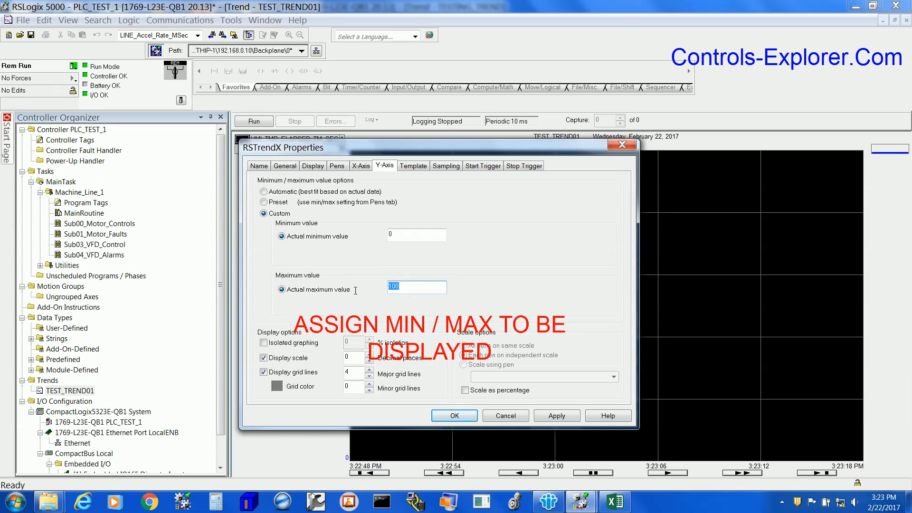
type("30")
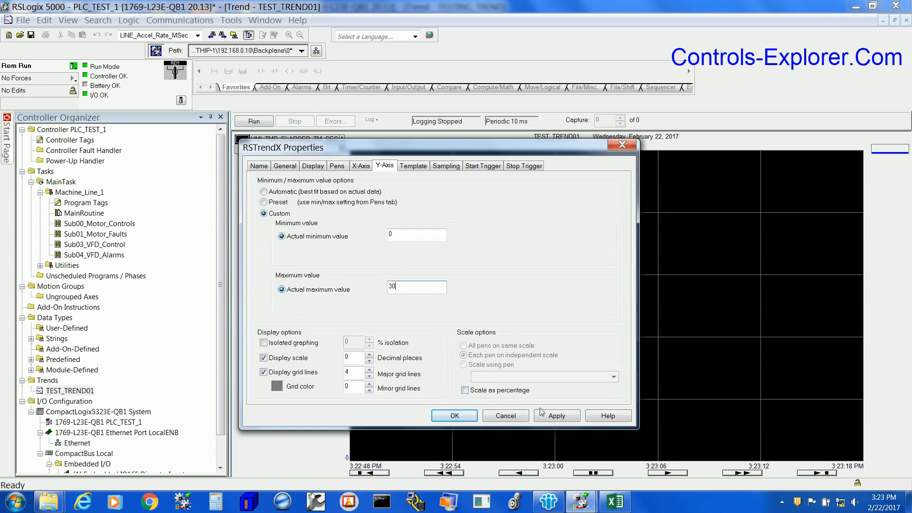
left_click(556, 415)
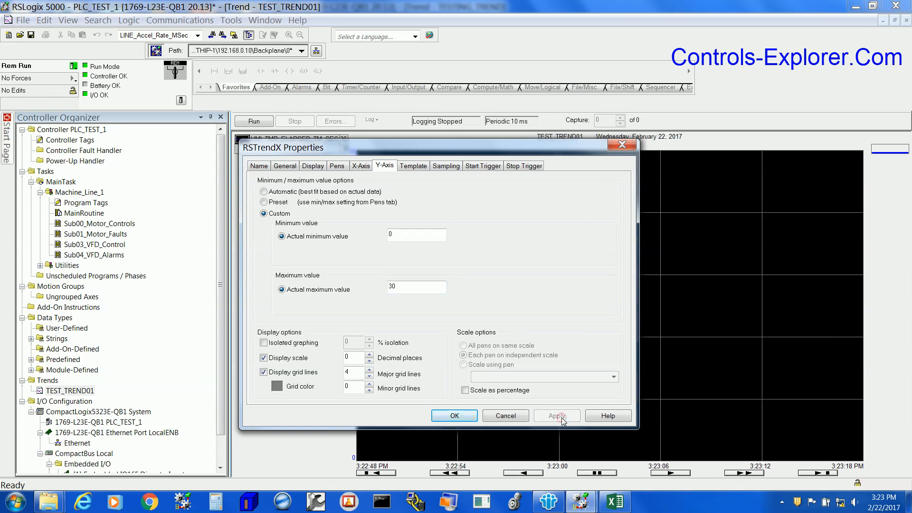
left_click(454, 415)
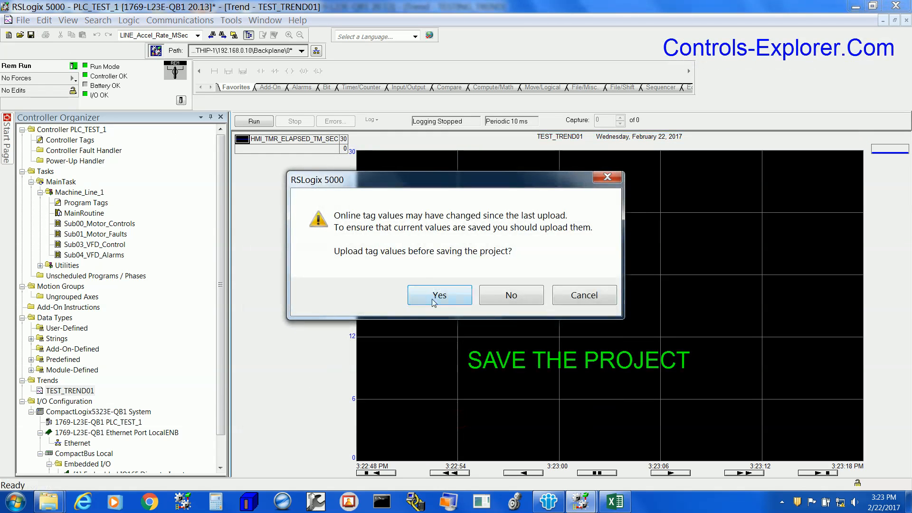
left_click(439, 295)
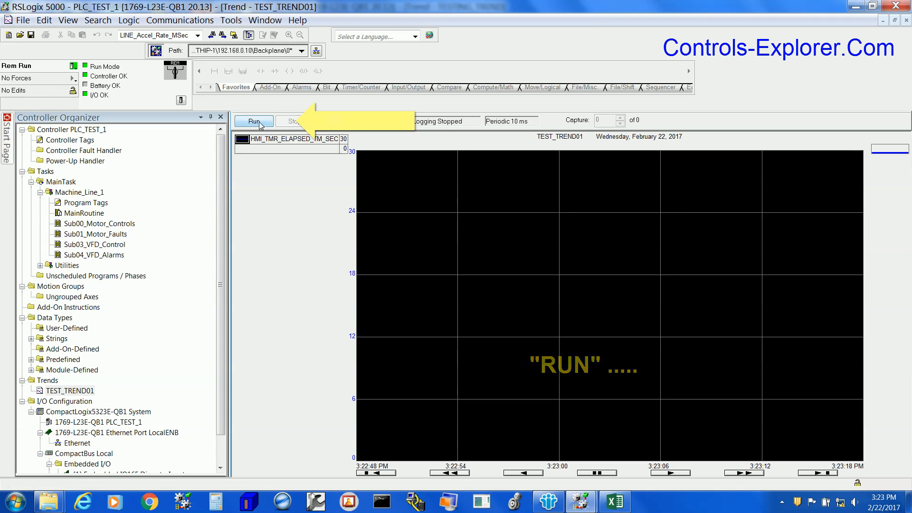
left_click(253, 121)
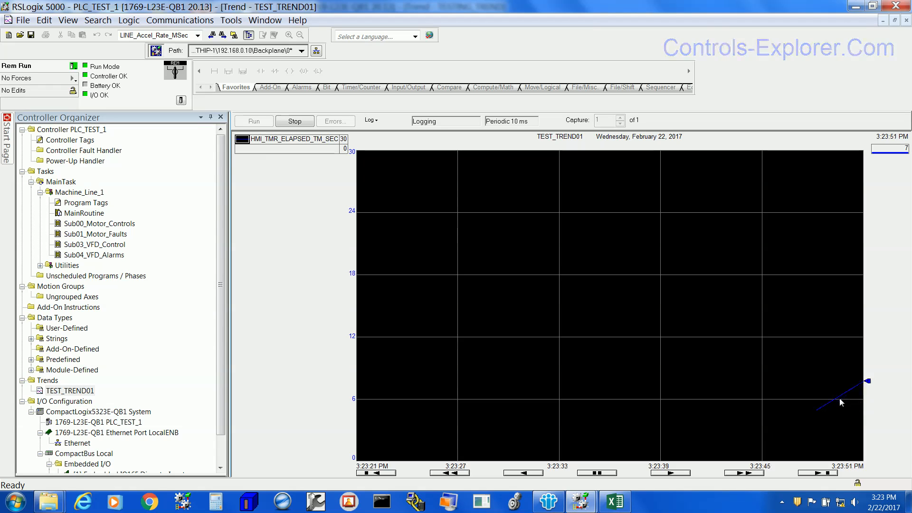
mouse_move(845, 400)
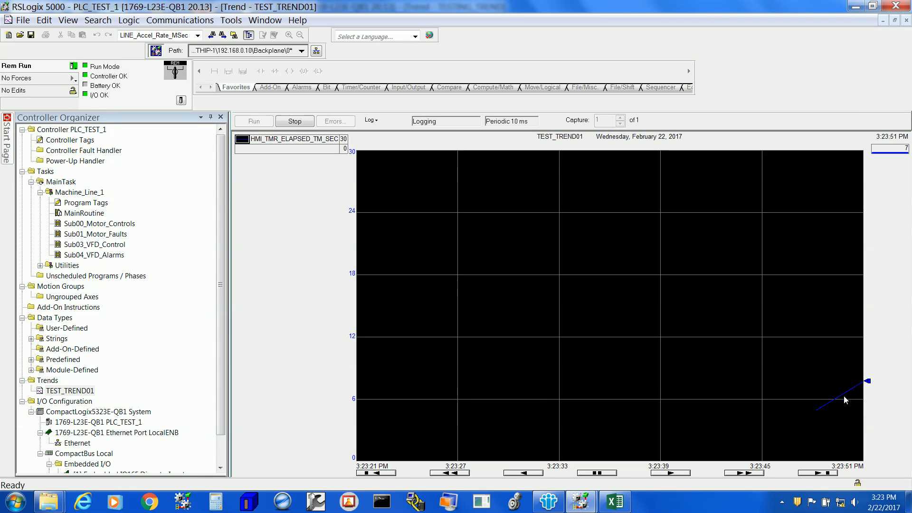
mouse_move(851, 416)
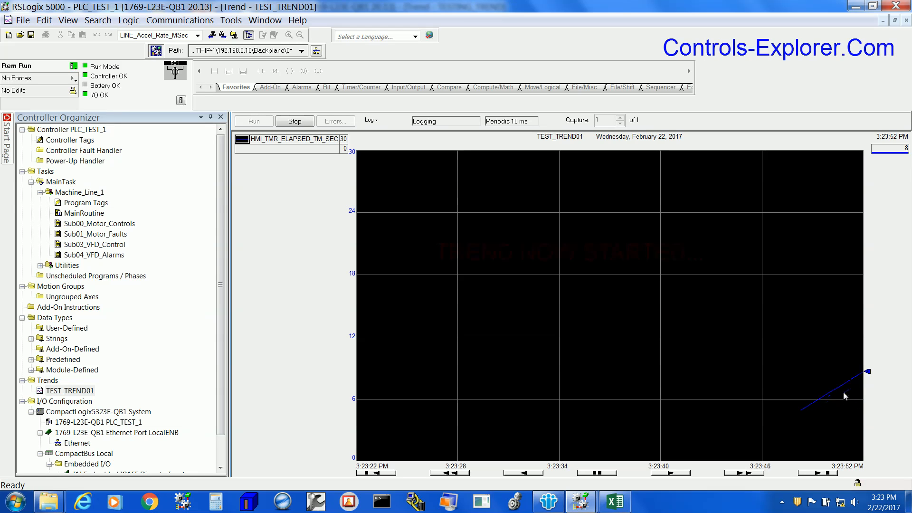
Stop logging and make the HMI_TMR_ELAPSED_TM_SEC pen yellow in Chart Properties
left_click(294, 121)
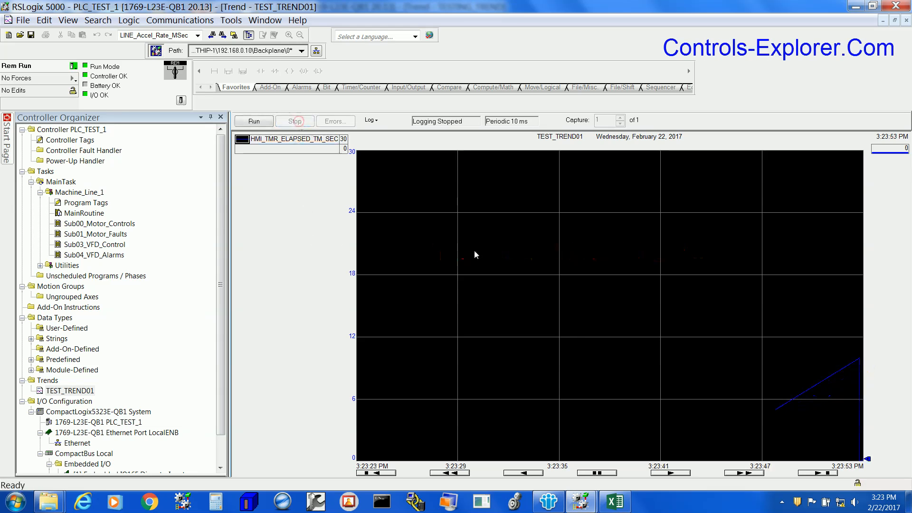
right_click(475, 254)
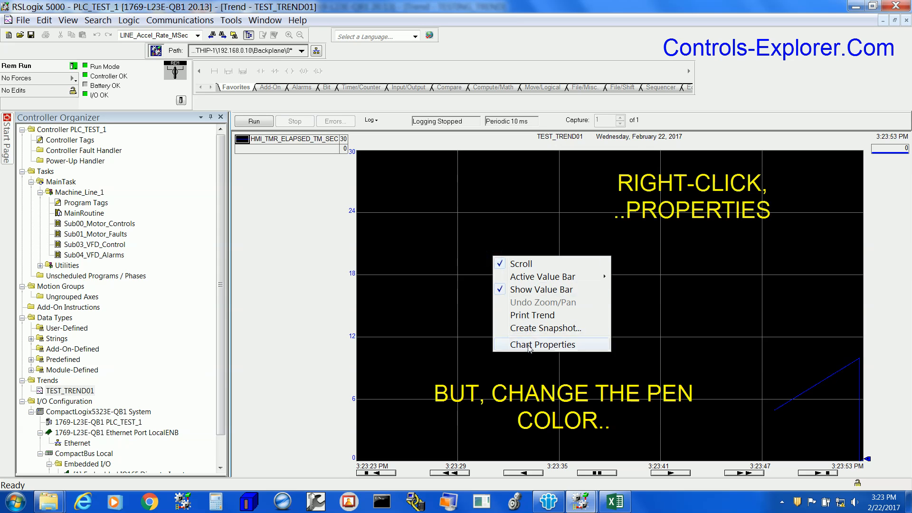
left_click(541, 344)
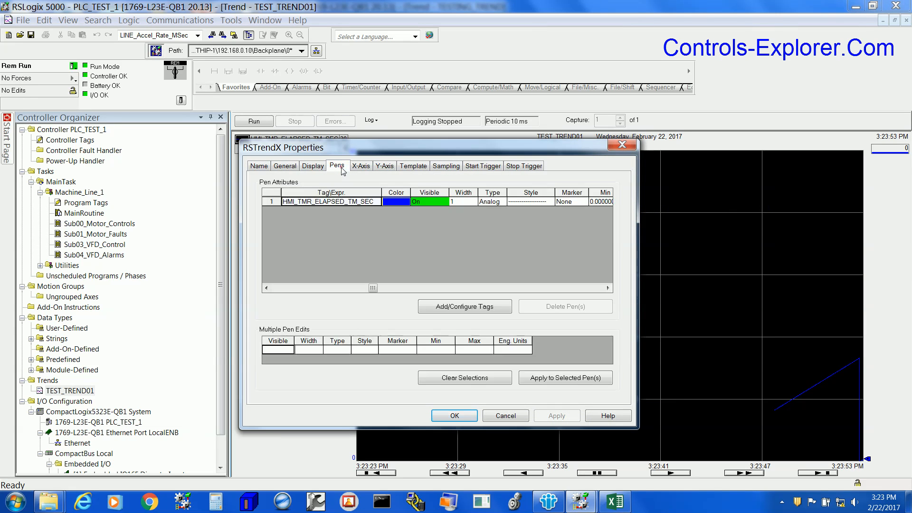
left_click(396, 202)
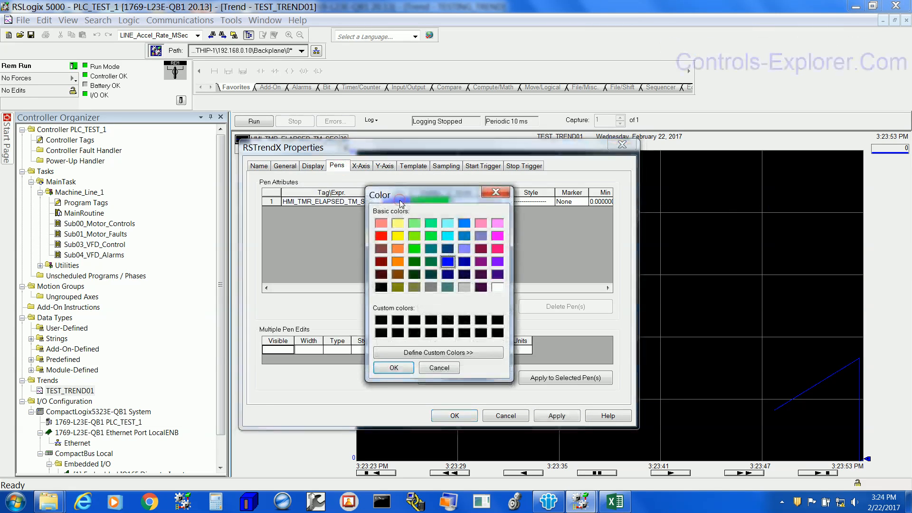
left_click(397, 235)
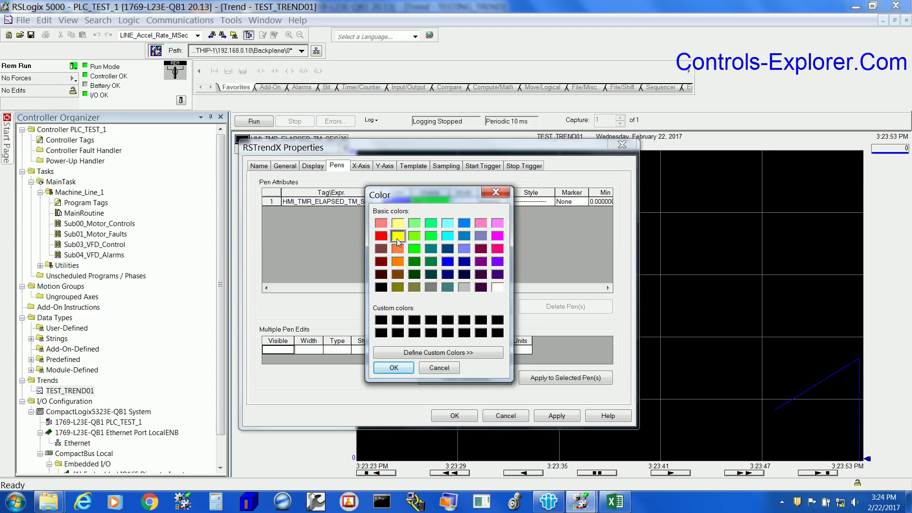
left_click(393, 368)
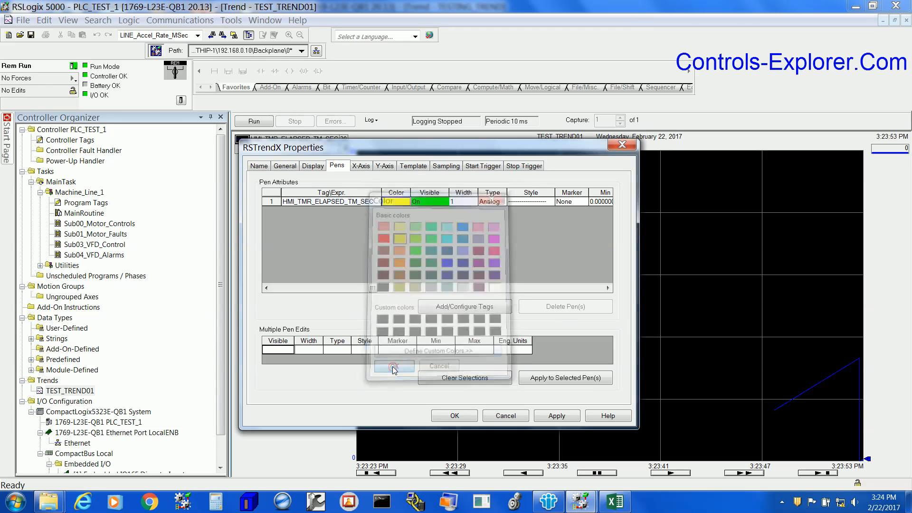
left_click(394, 366)
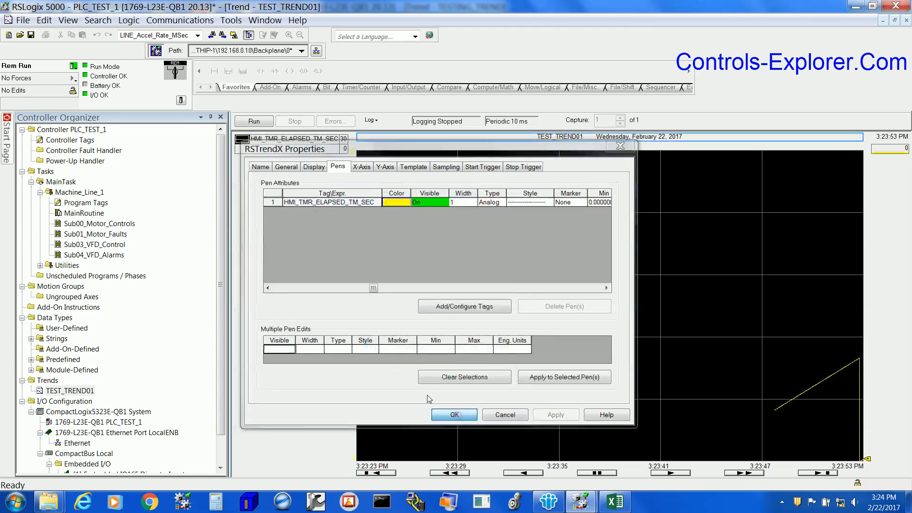
left_click(453, 415)
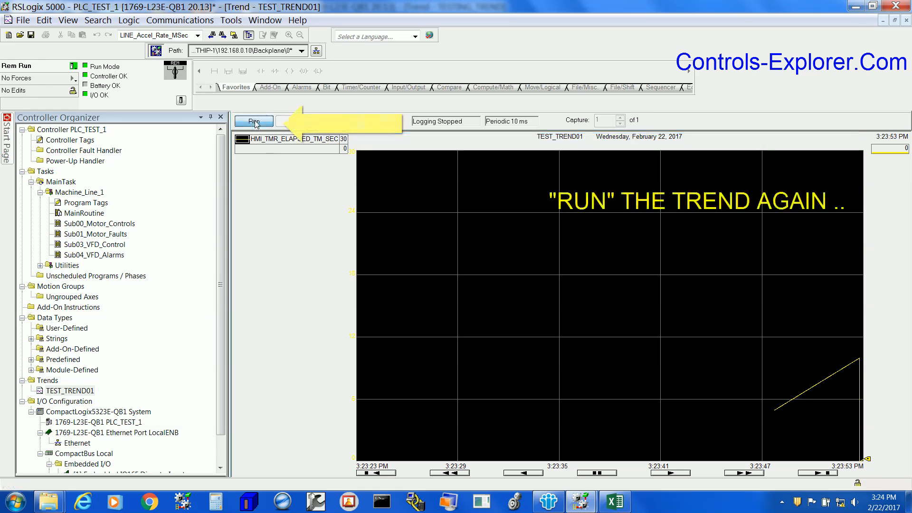
Run TEST_TREND01 so it resumes plotting live elapsed-time data
left_click(253, 122)
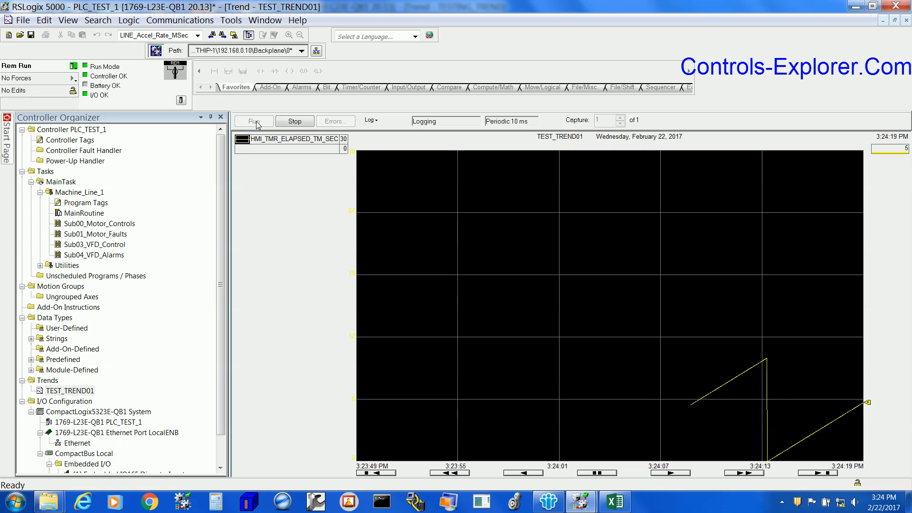
left_click(254, 121)
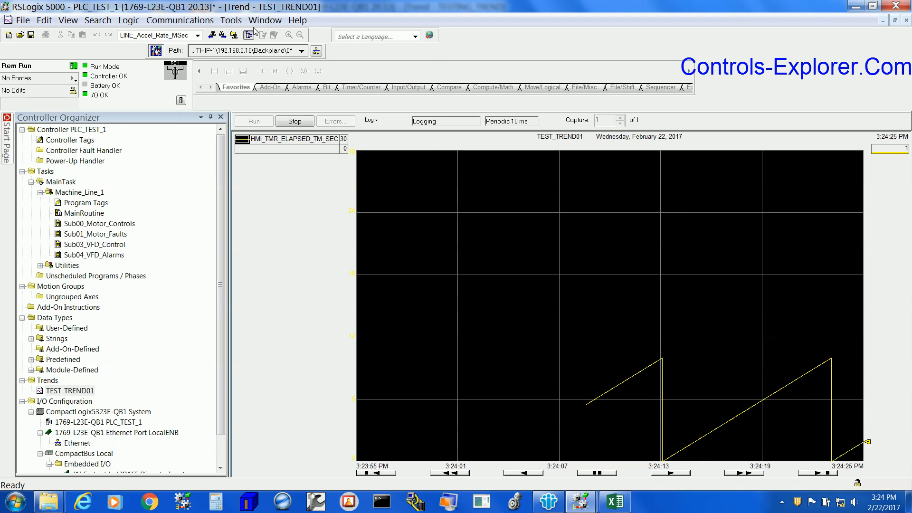
Switch to Machine_Line_1 - Sub01_Motor_Faults from the Window menu
left_click(265, 20)
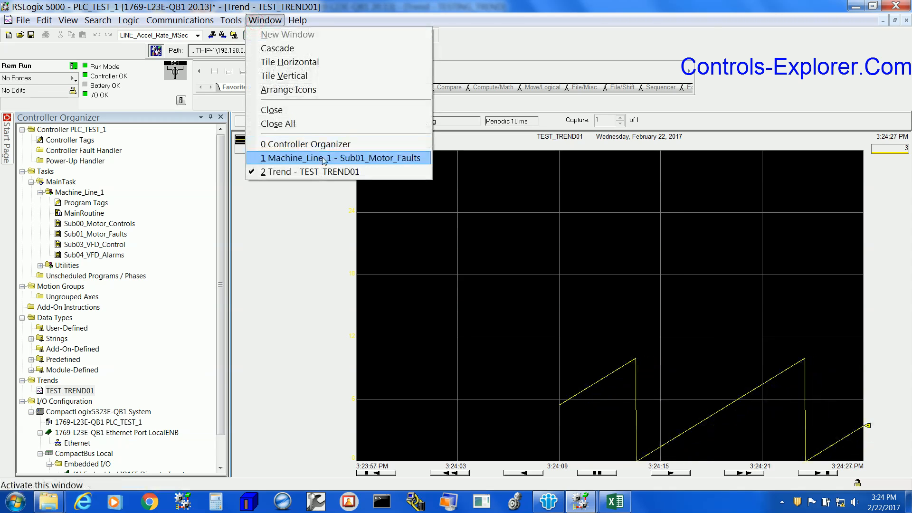
left_click(341, 158)
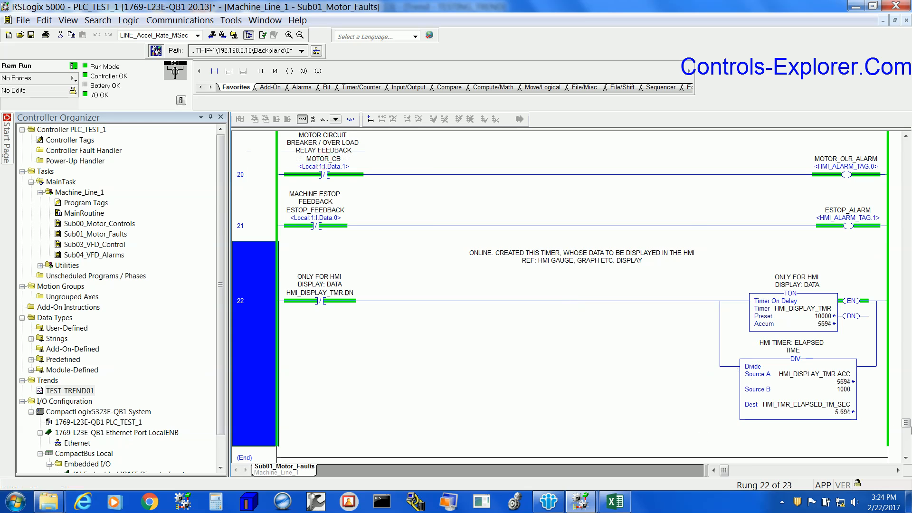
mouse_move(845, 413)
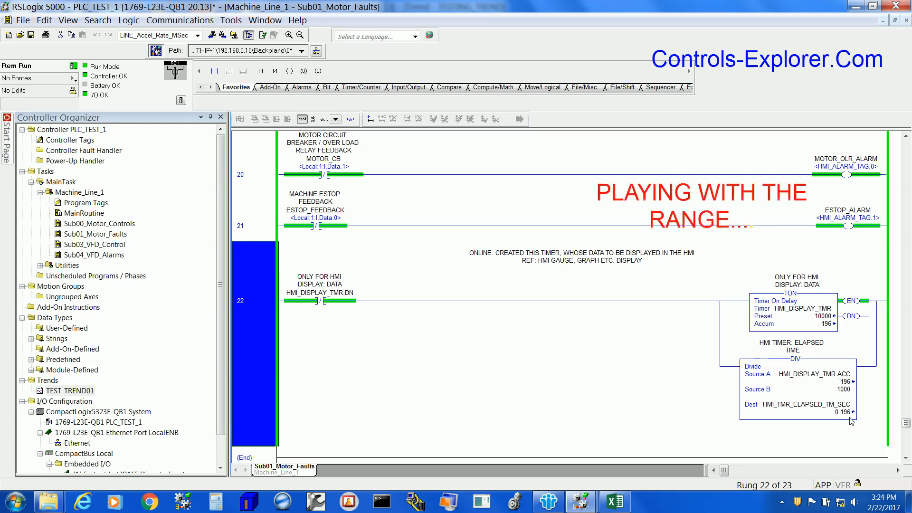
left_click(265, 20)
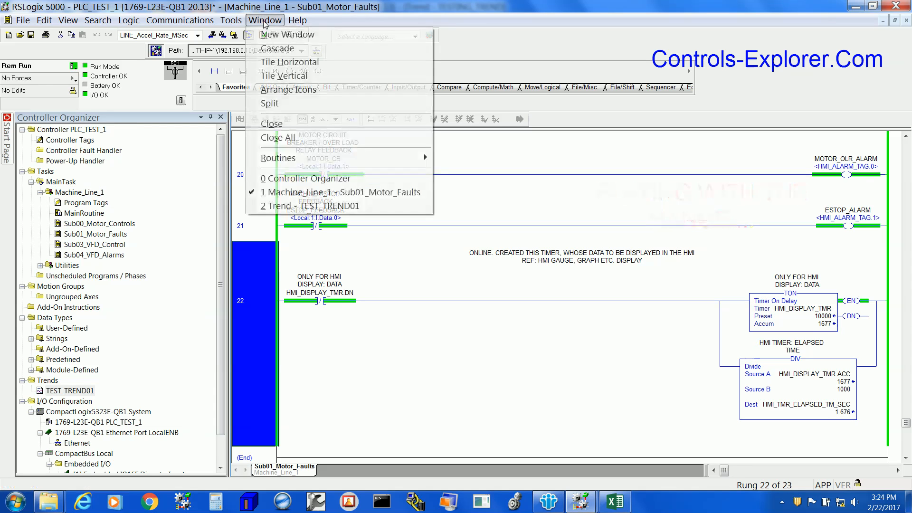
Stop the trend, set the Y-axis maximum to 10, then briefly run and stop logging
left_click(311, 206)
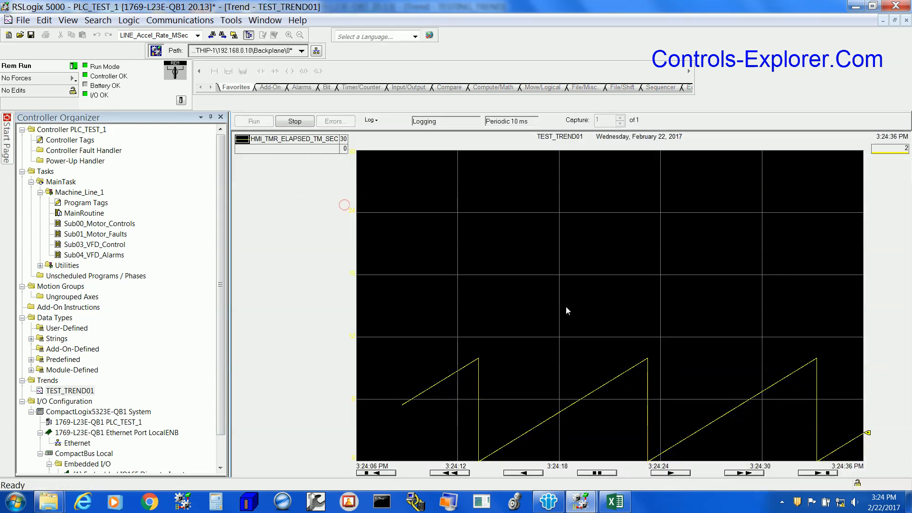
left_click(294, 121)
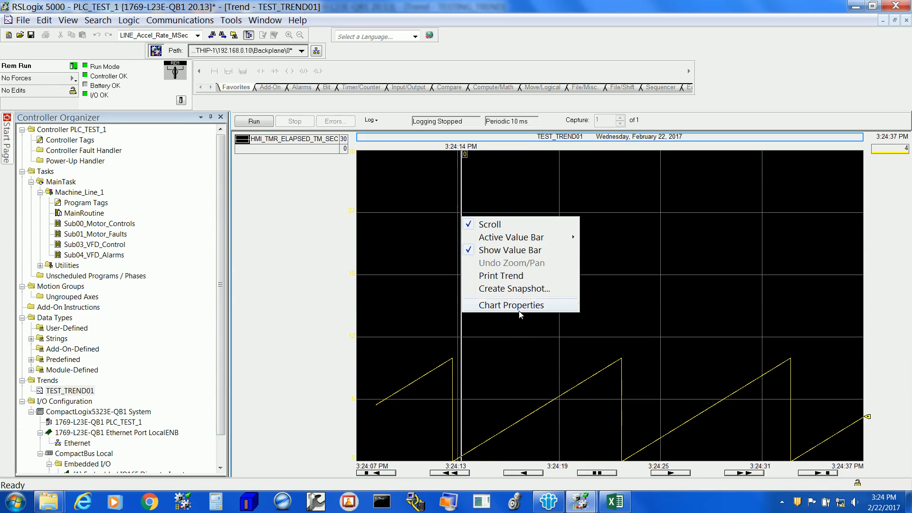
left_click(511, 305)
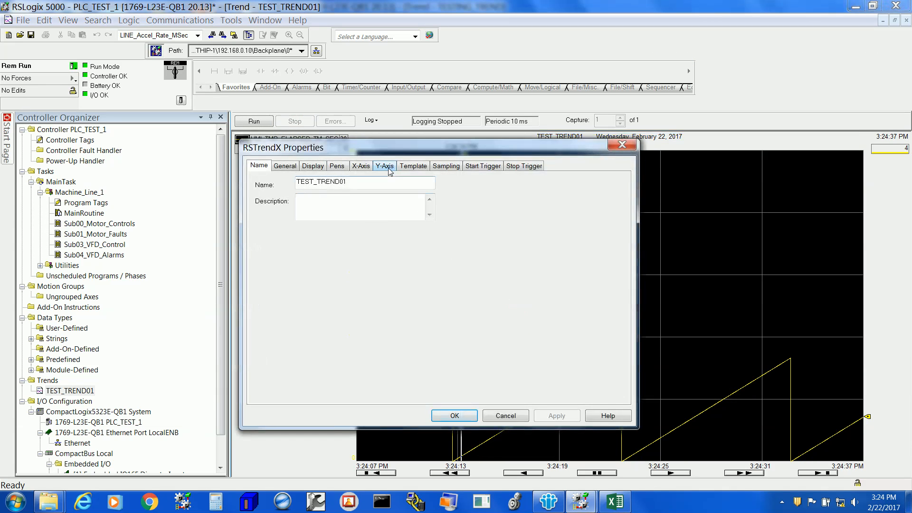
left_click(384, 166)
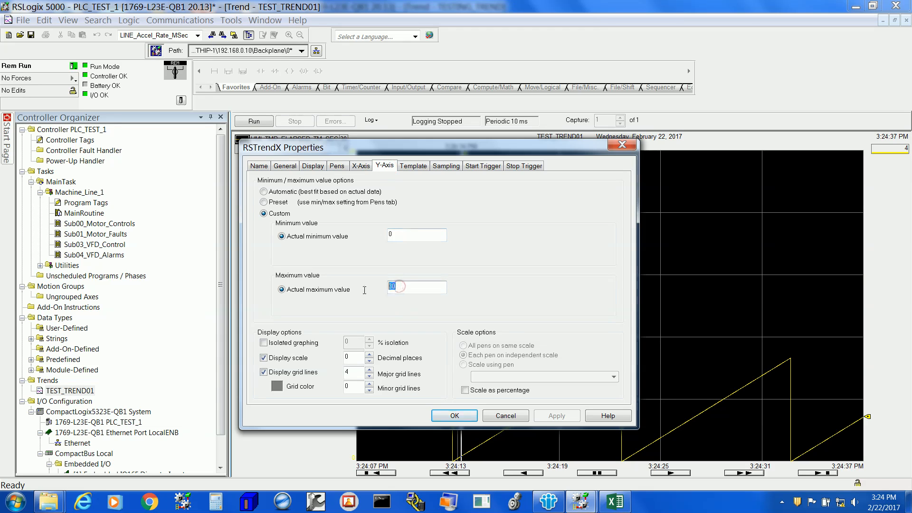
type("10")
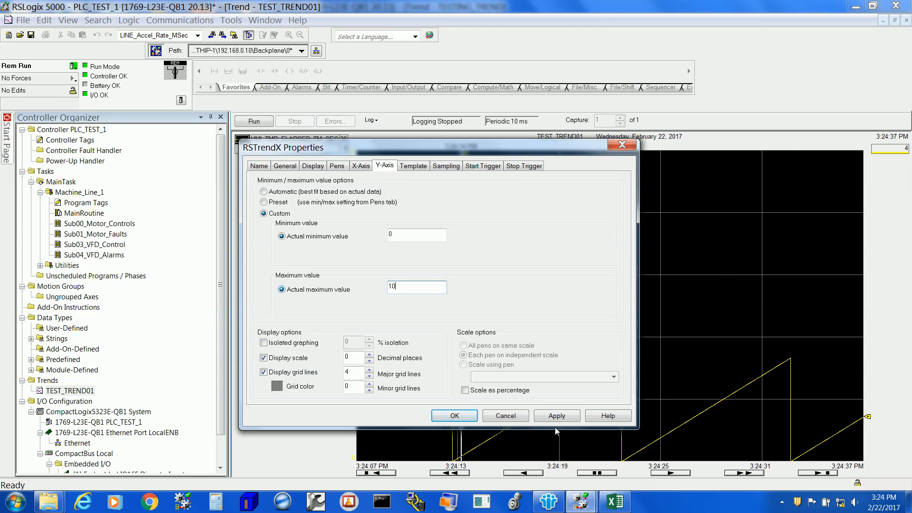
left_click(454, 415)
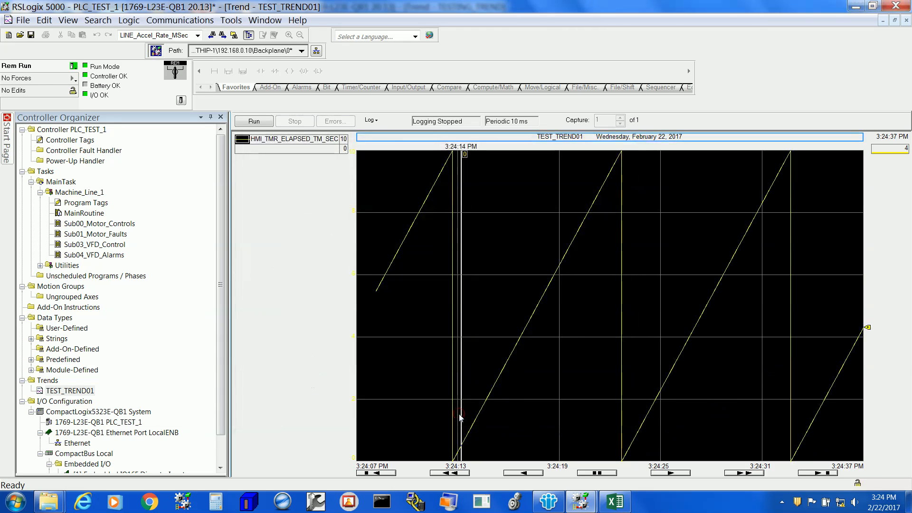
left_click(254, 122)
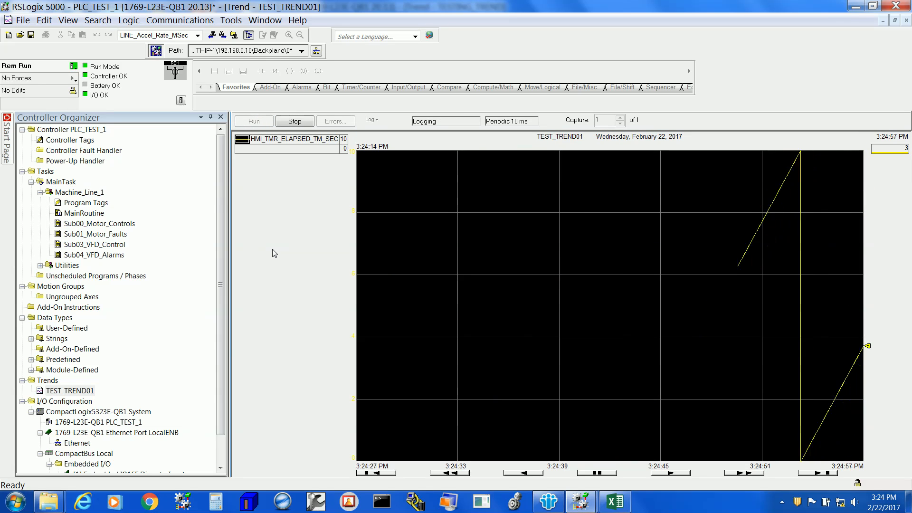
left_click(295, 121)
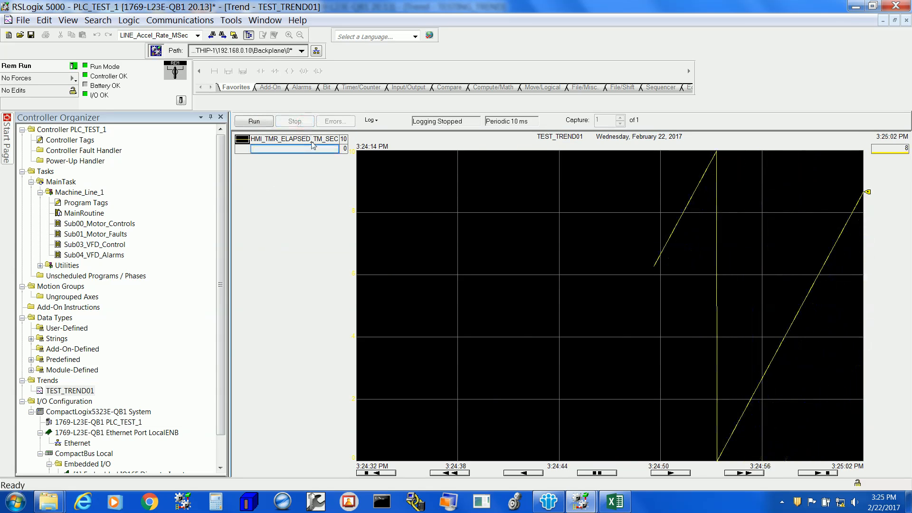